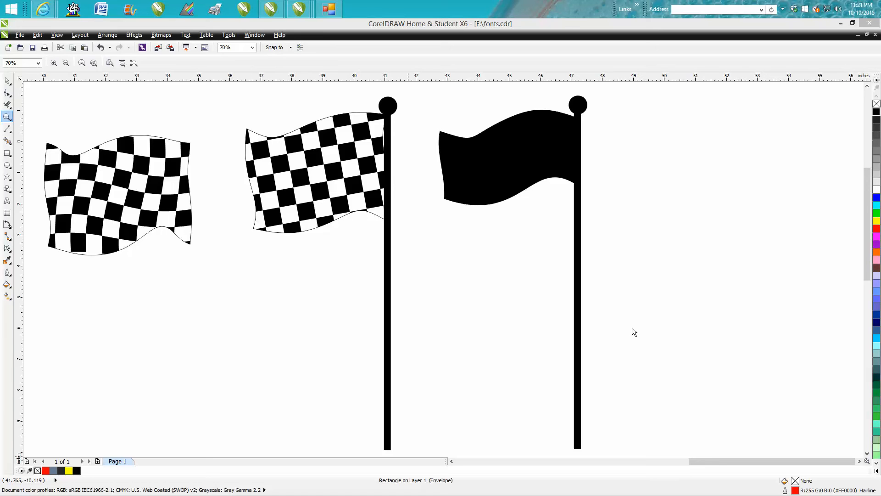
mouse_move(504, 212)
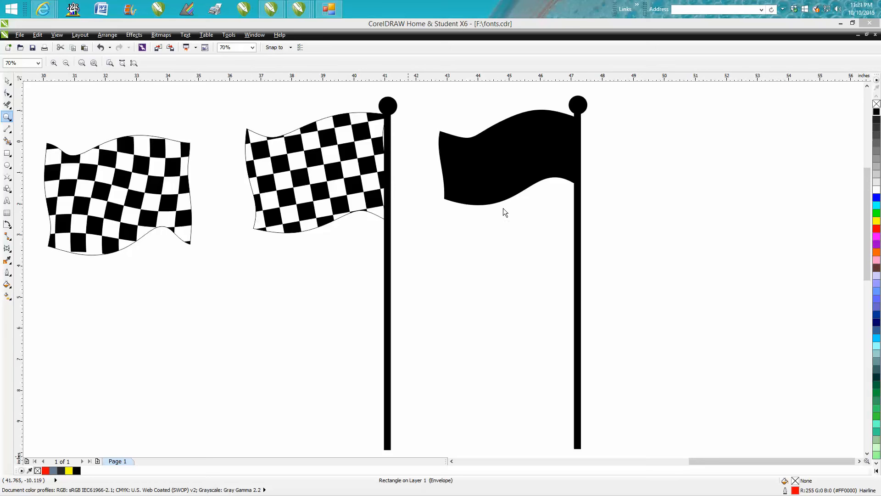
mouse_move(464, 177)
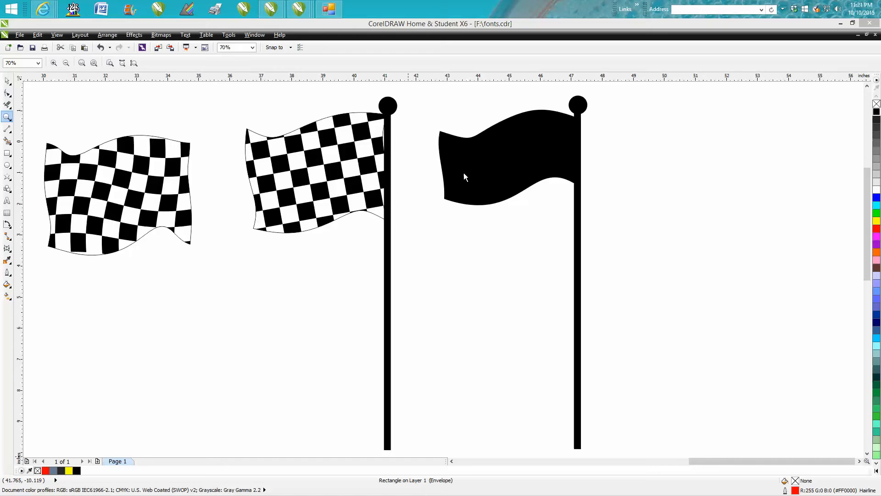
mouse_move(482, 180)
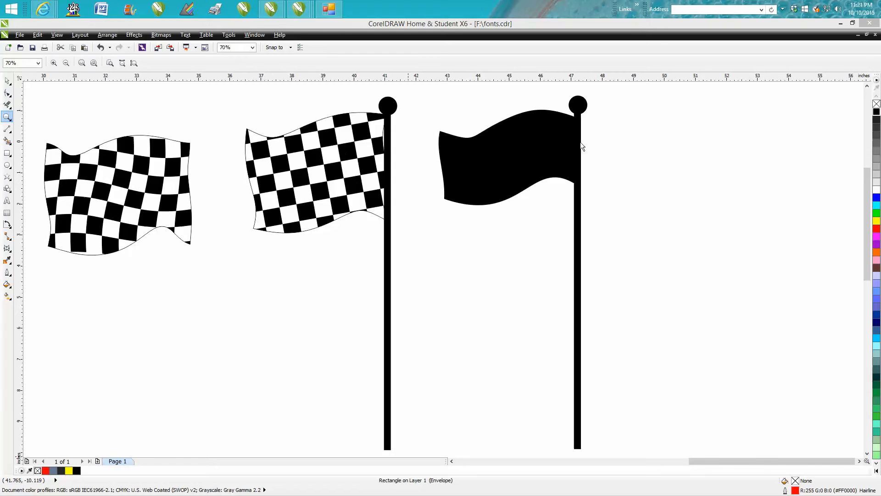
mouse_move(562, 154)
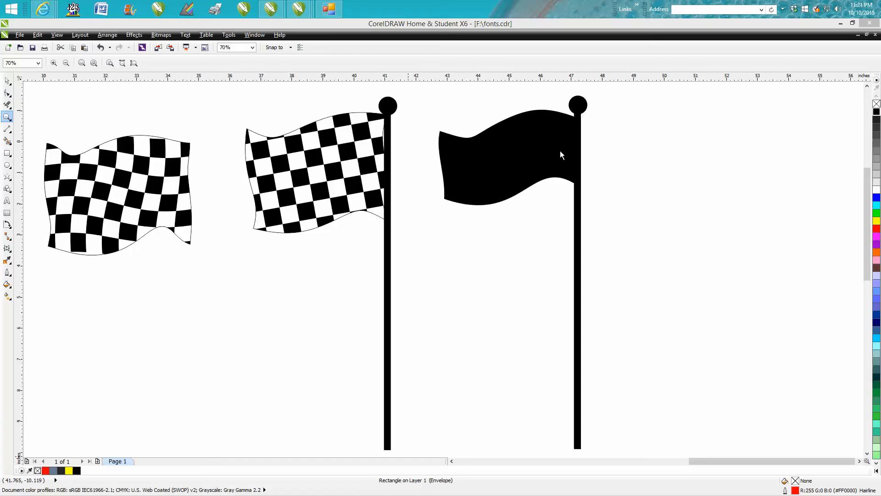
mouse_move(79, 186)
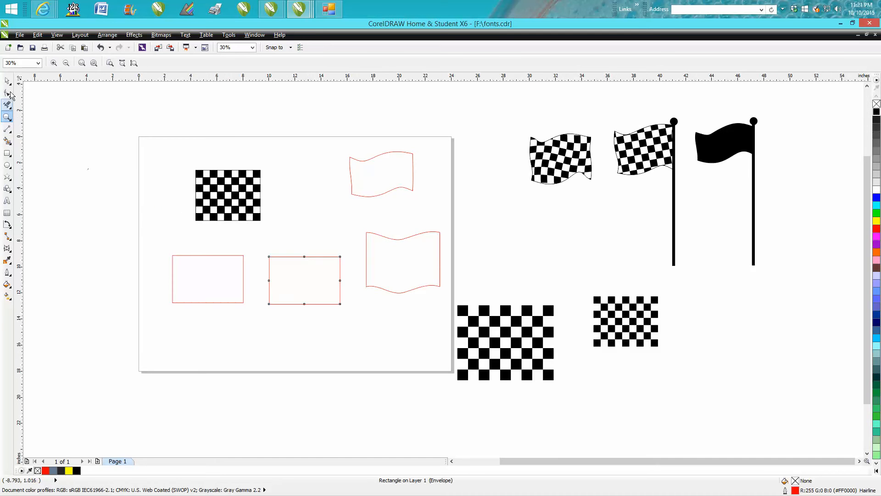
Envelope the left rectangle, curving its top and bottom edges into matching S-waves.
left_click(209, 280)
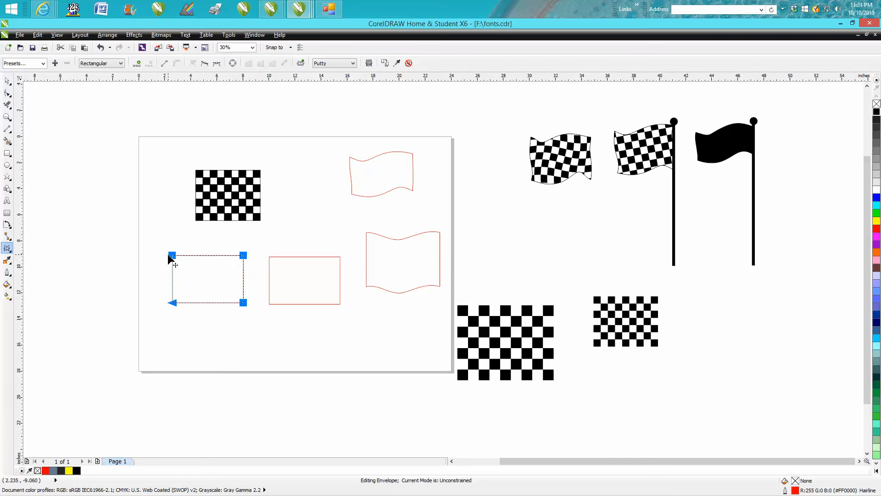
mouse_move(131, 70)
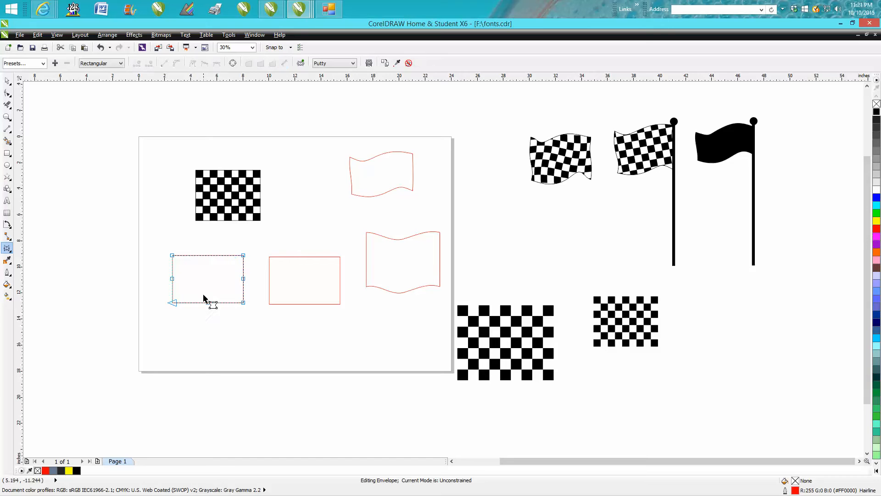
mouse_move(242, 282)
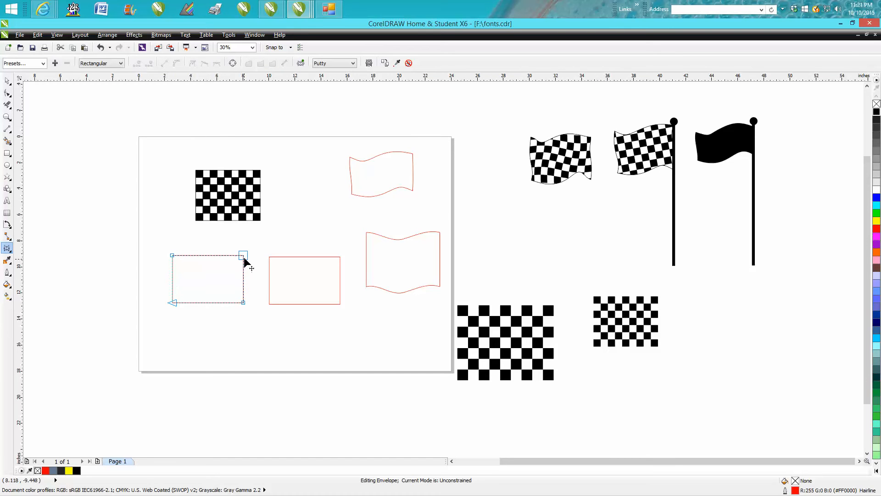
left_click_drag(242, 254, 212, 277)
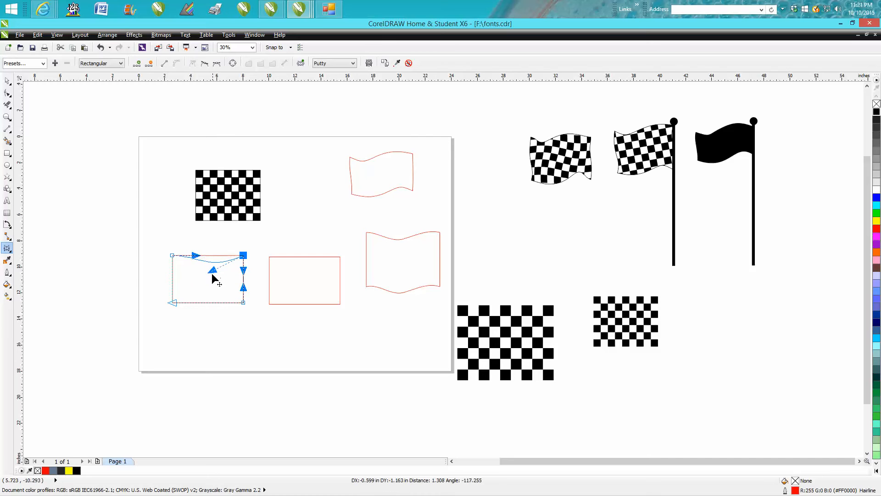
left_click_drag(215, 280, 201, 242)
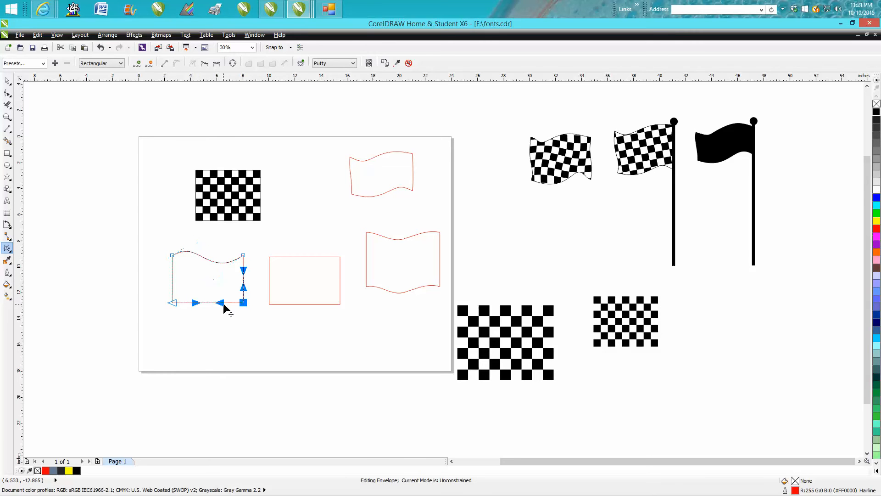
left_click_drag(229, 304, 207, 320)
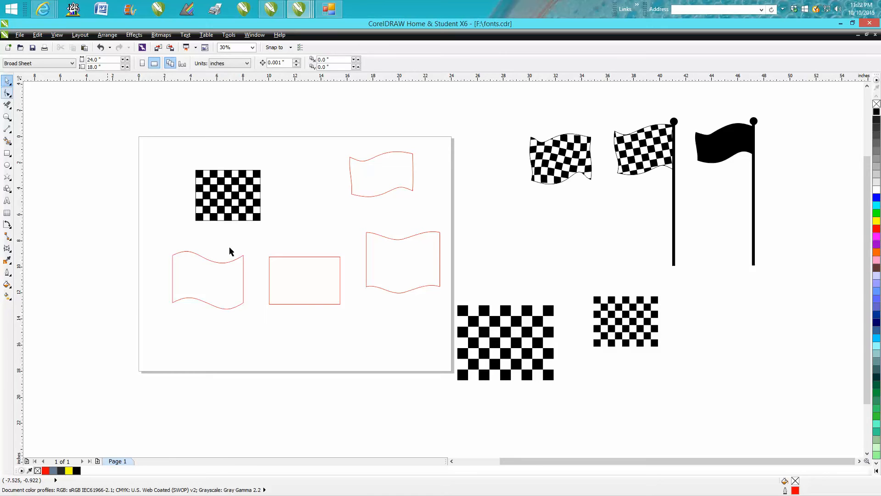
Select the middle rectangle and brush its edges with the Twirl tool into ripples.
left_click(207, 279)
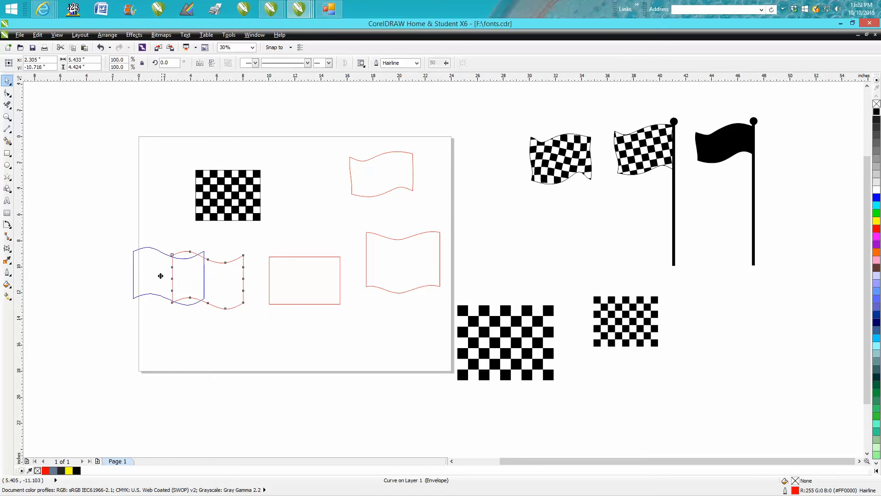
left_click(304, 279)
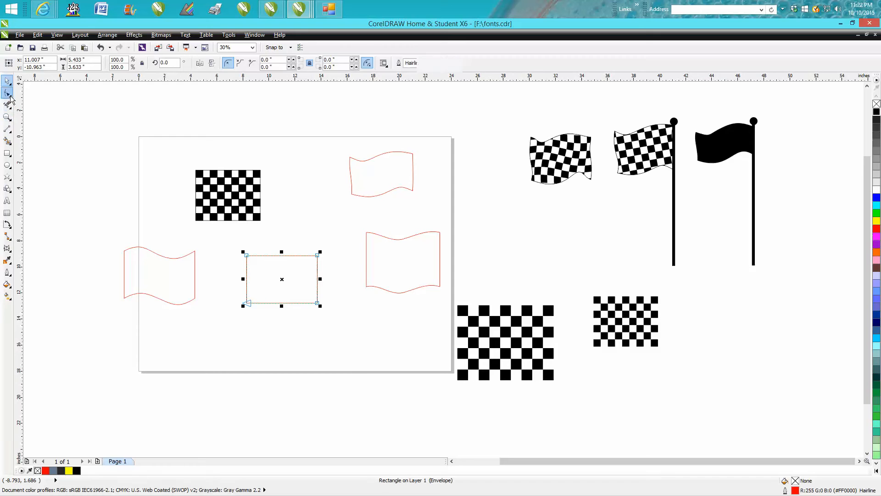
left_click(7, 93)
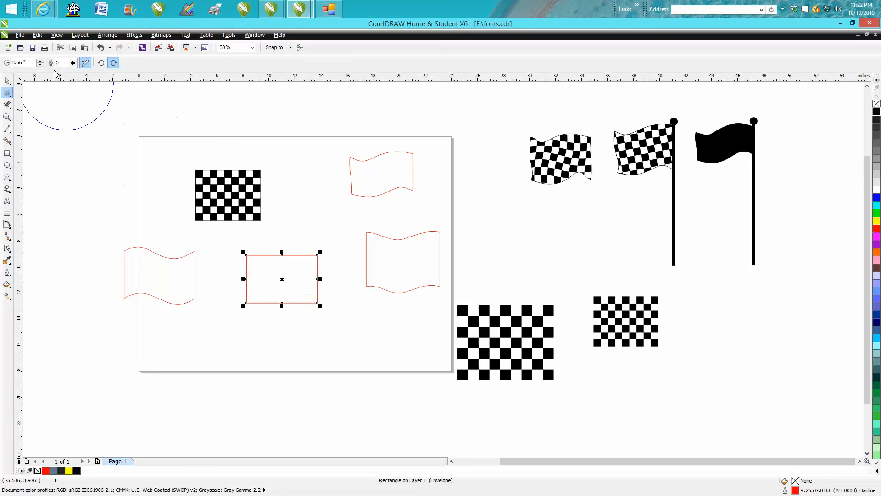
left_click(40, 61)
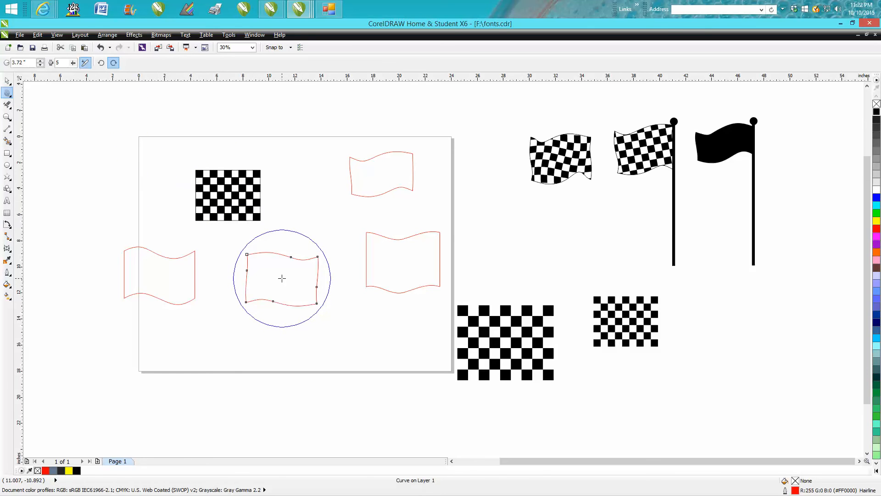
left_click_drag(281, 278, 280, 296)
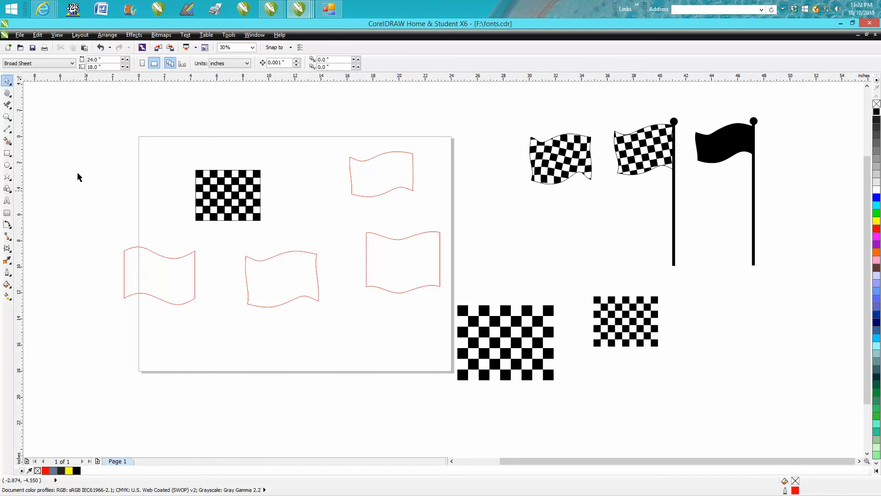
mouse_move(197, 275)
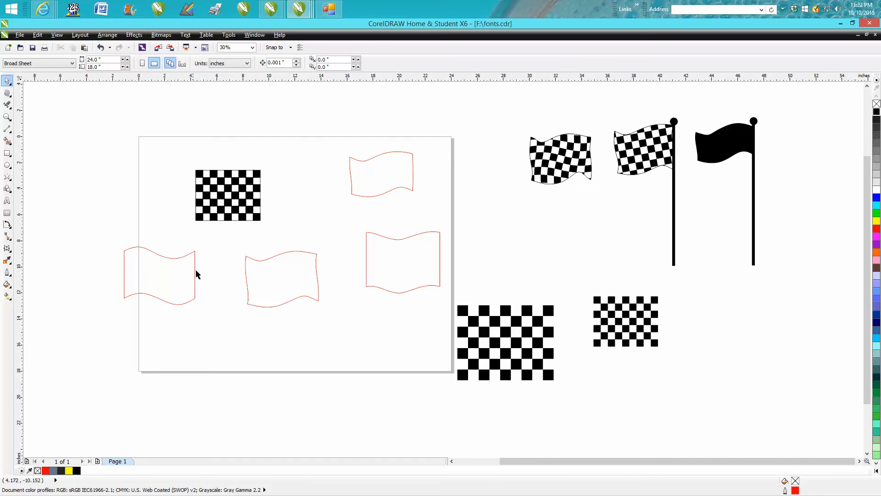
mouse_move(313, 283)
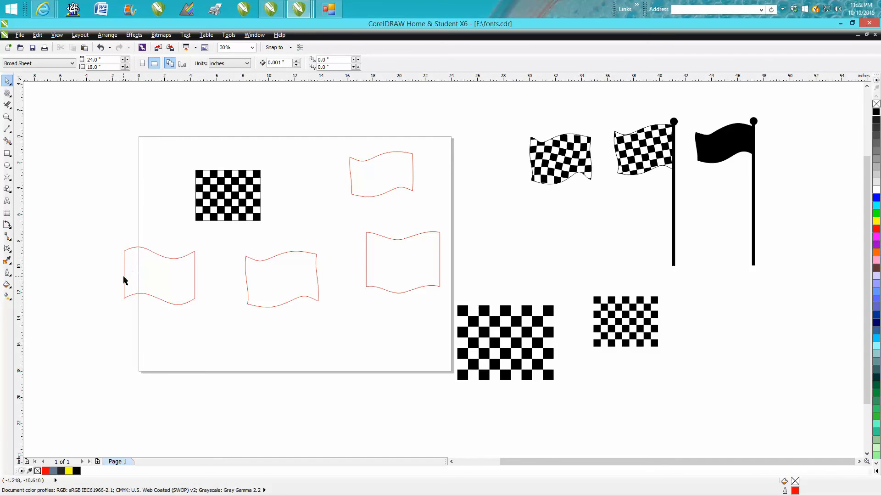
left_click(8, 117)
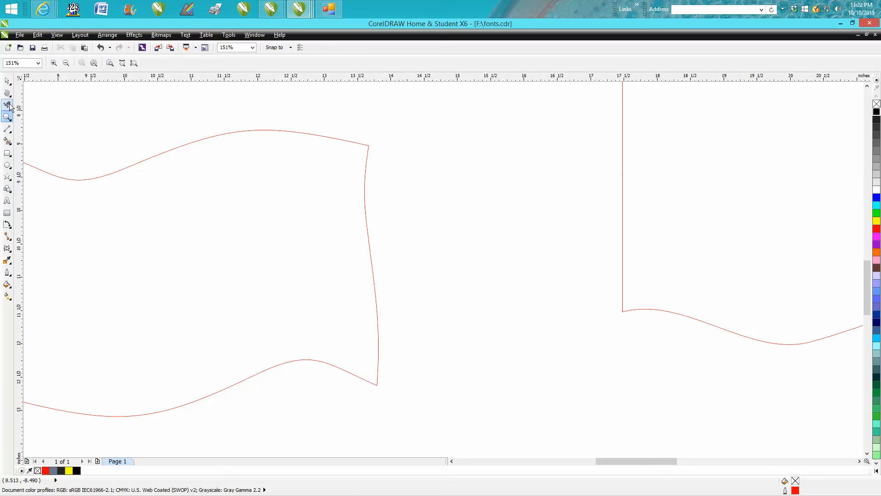
left_click(7, 93)
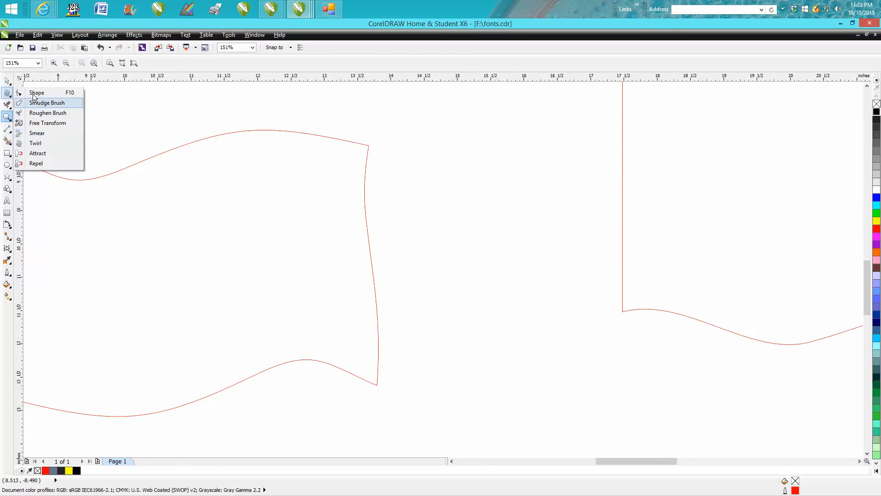
left_click(36, 92)
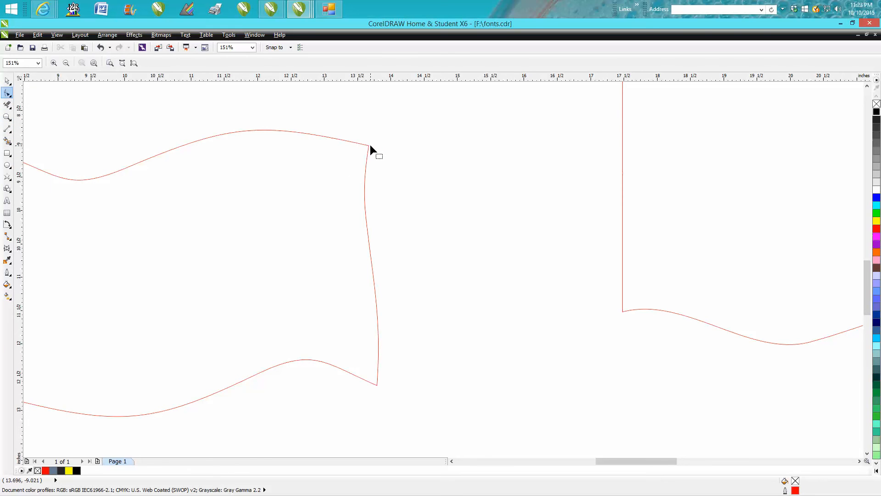
left_click(8, 93)
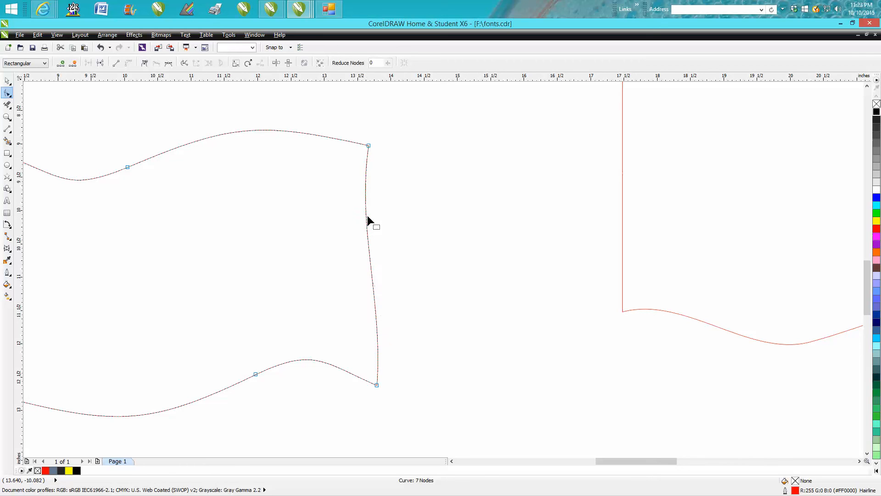
left_click(367, 146)
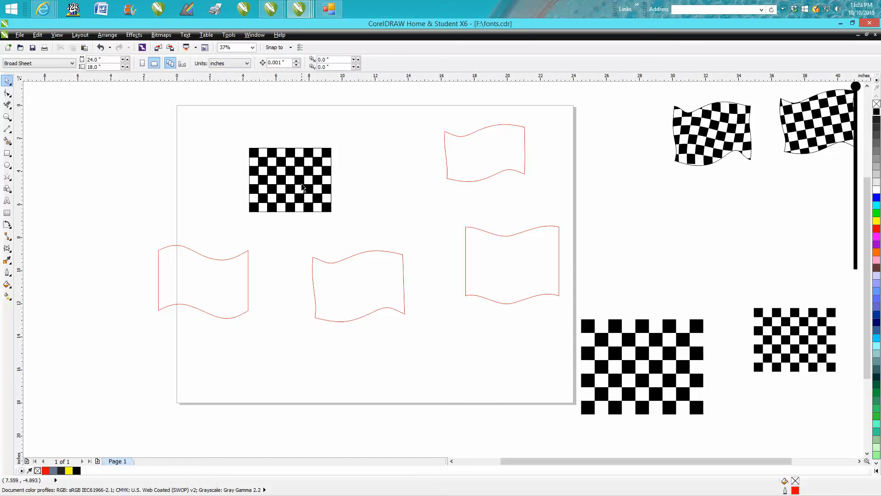
Apply an envelope to the 95-square checkerboard group, then return to the Pick tool.
left_click(303, 187)
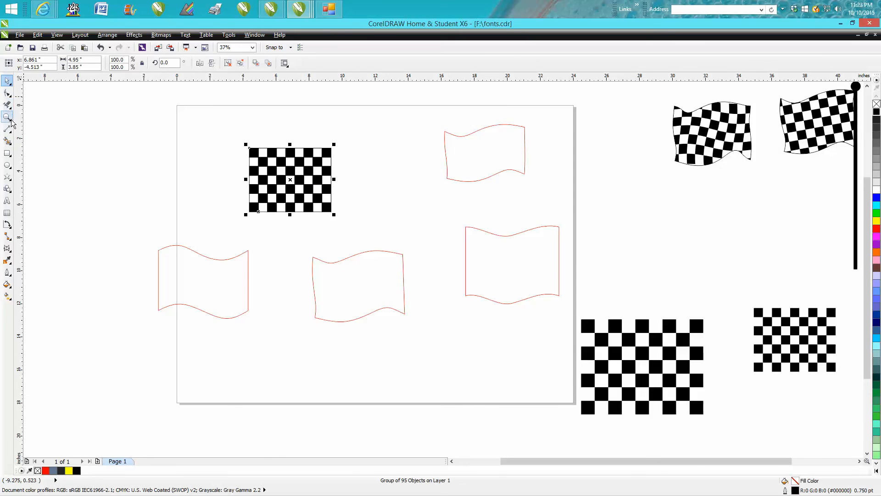
left_click(6, 247)
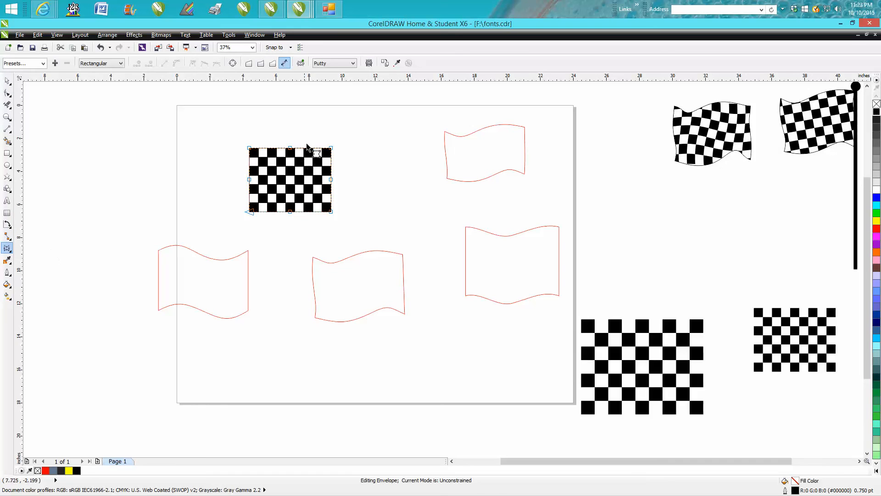
mouse_move(337, 161)
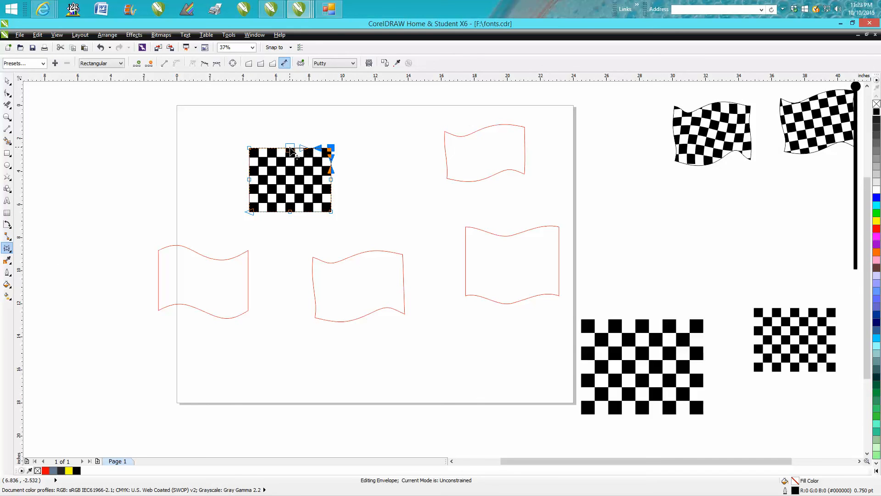
left_click(6, 81)
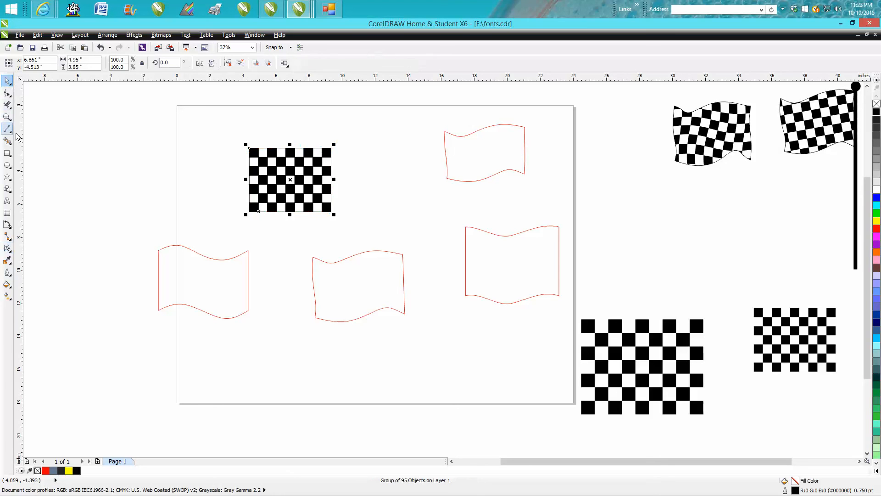
mouse_move(7, 107)
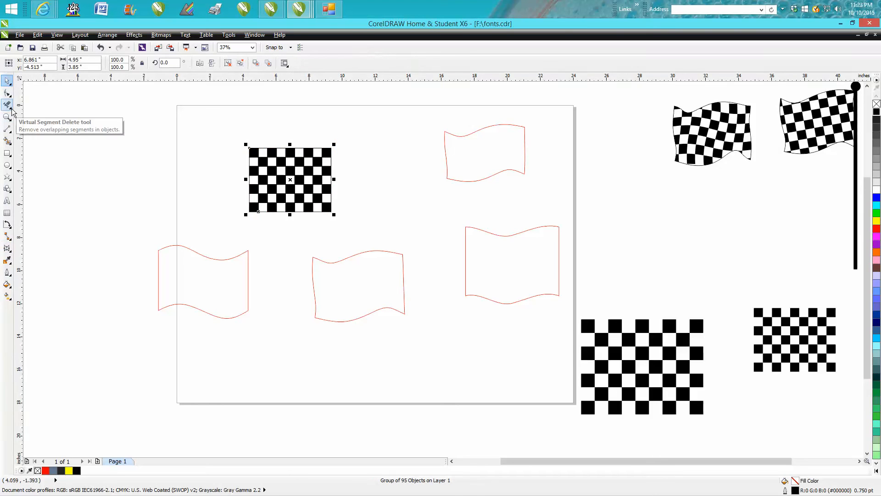
Twirl the small on-page checkerboard into ripples, then select the larger off-page grid.
left_click(6, 93)
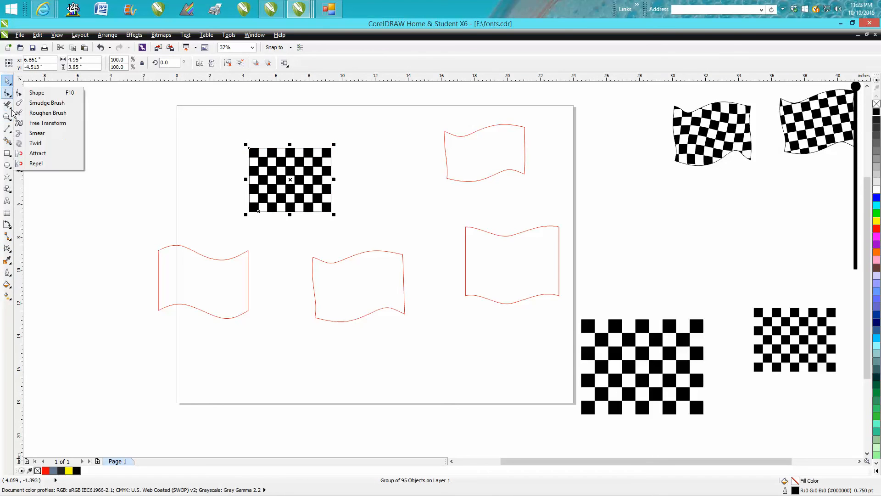
mouse_move(36, 143)
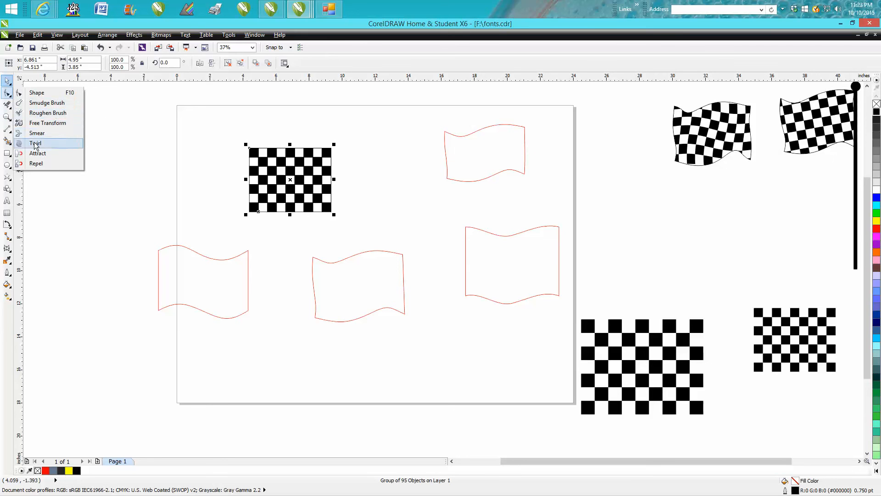
left_click(34, 142)
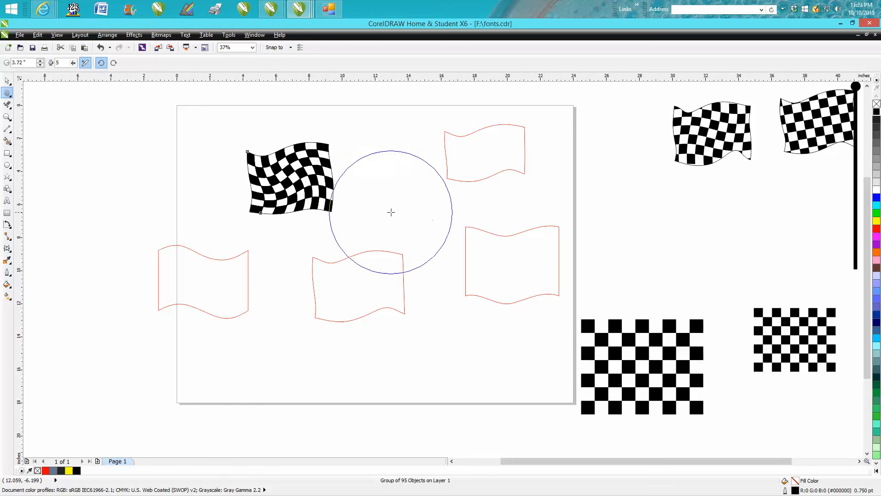
left_click_drag(391, 212, 50, 118)
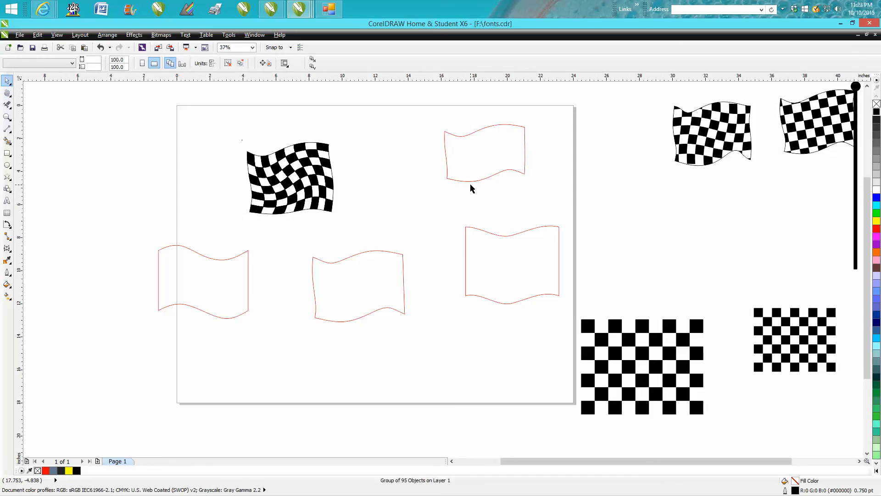
left_click(643, 366)
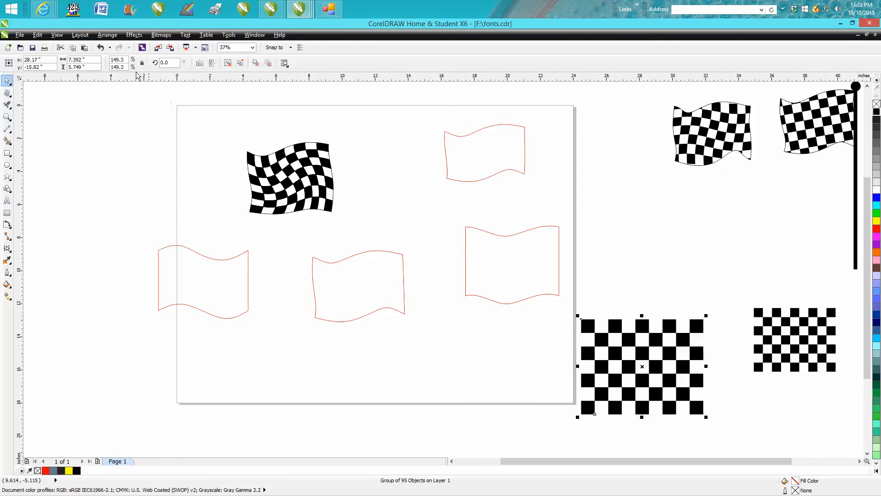
Attempt PowerClip Place Inside Frame and dismiss the missed-object warning with No.
left_click(134, 35)
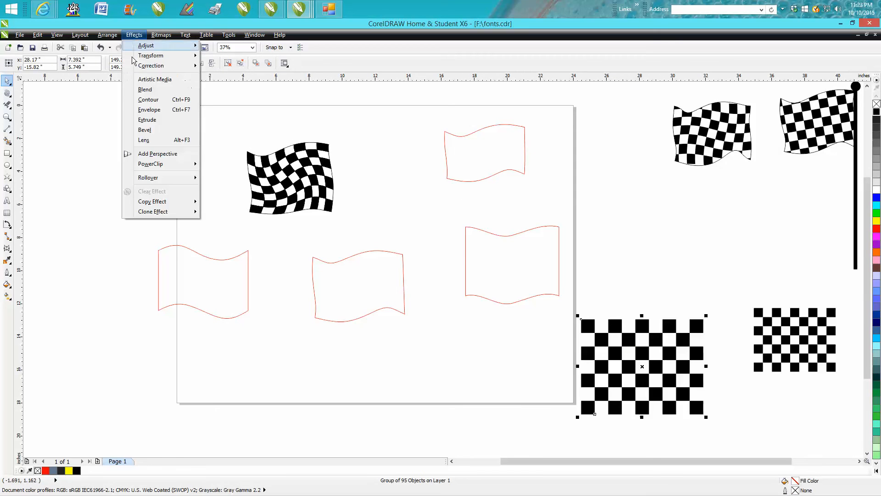
mouse_move(150, 164)
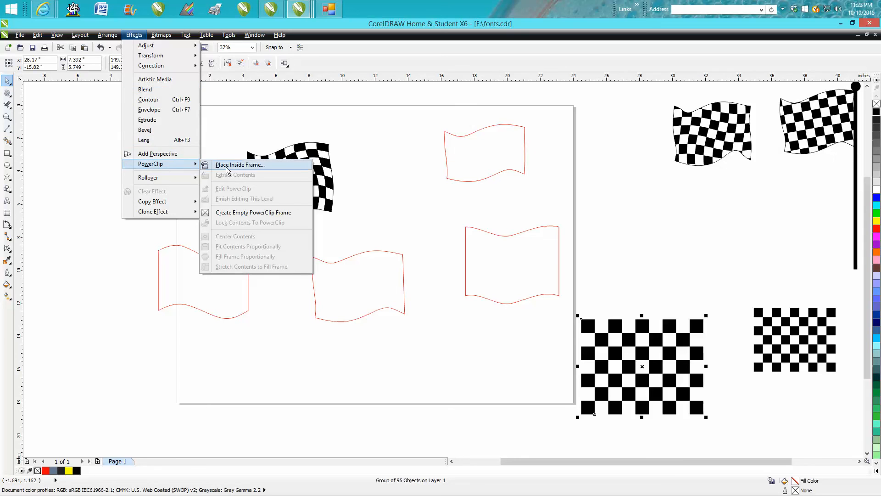
left_click(241, 165)
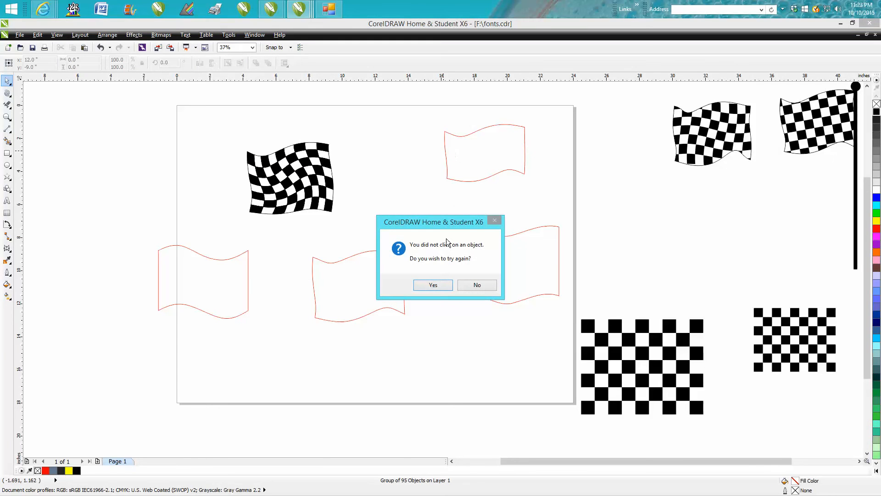
left_click(434, 284)
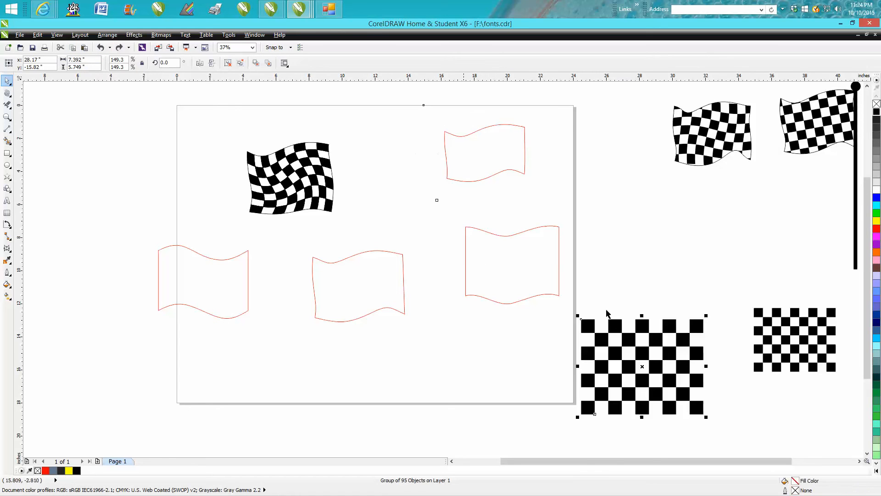
mouse_move(14, 170)
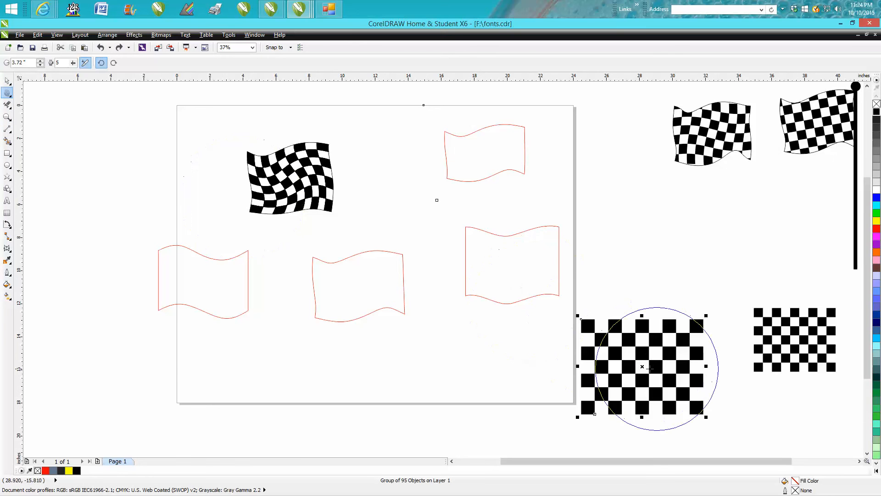
Twirl the larger off-page checkerboard into cloth-like ripples and reselect it.
left_click_drag(641, 366, 499, 319)
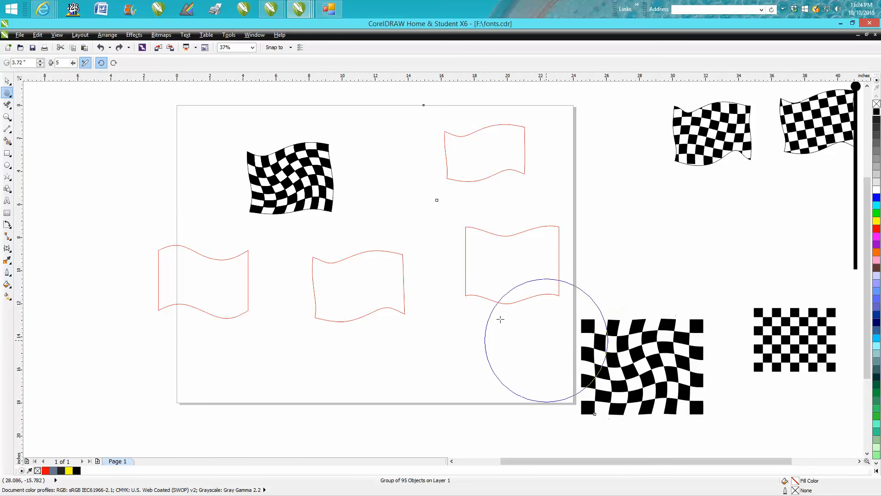
left_click(643, 365)
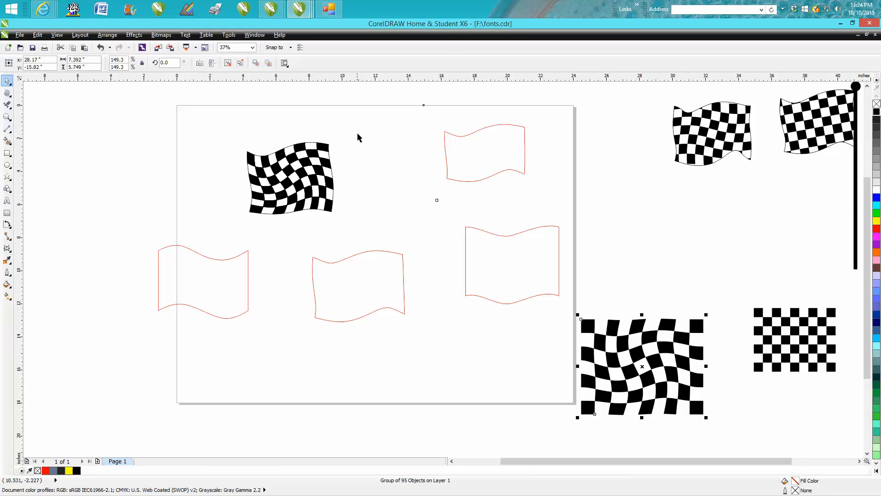
left_click(134, 35)
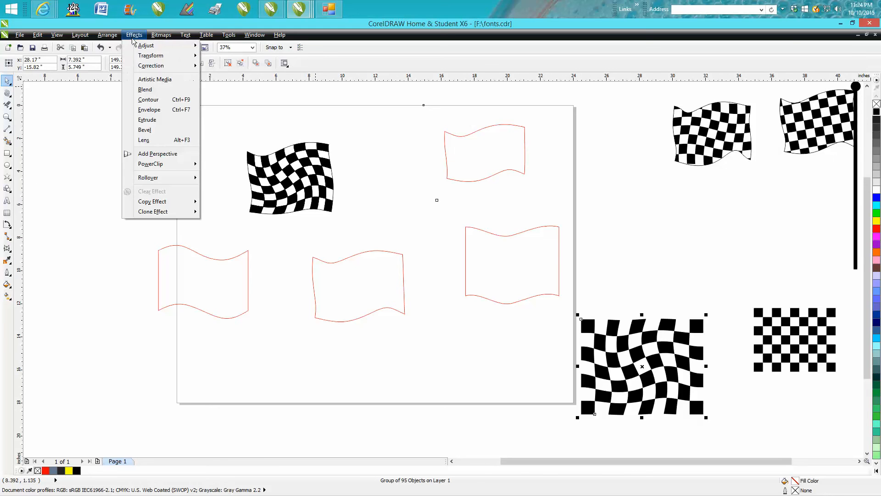
mouse_move(149, 163)
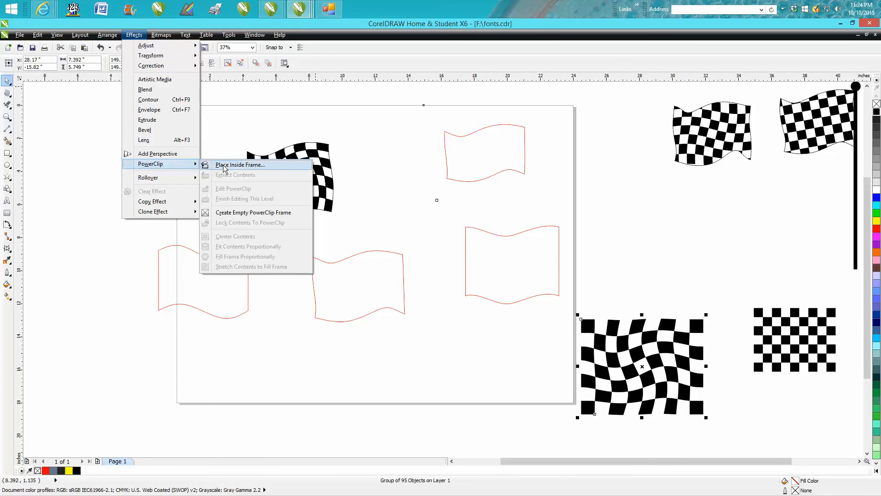
PowerClip the rippled checkerboard inside the right-hand wavy flag outline.
left_click(241, 164)
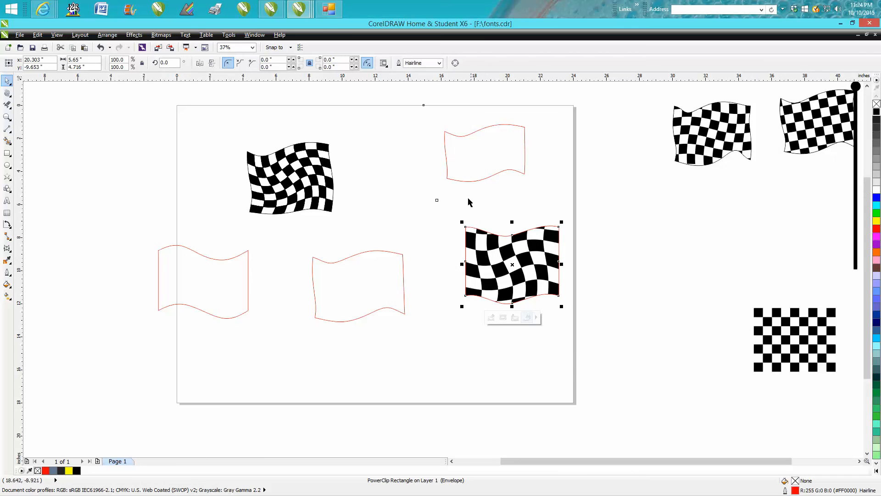
mouse_move(335, 202)
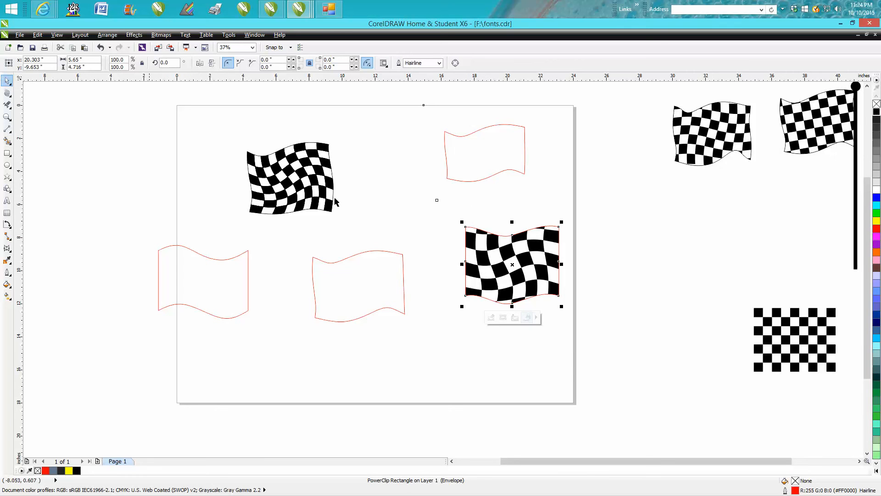
mouse_move(875, 105)
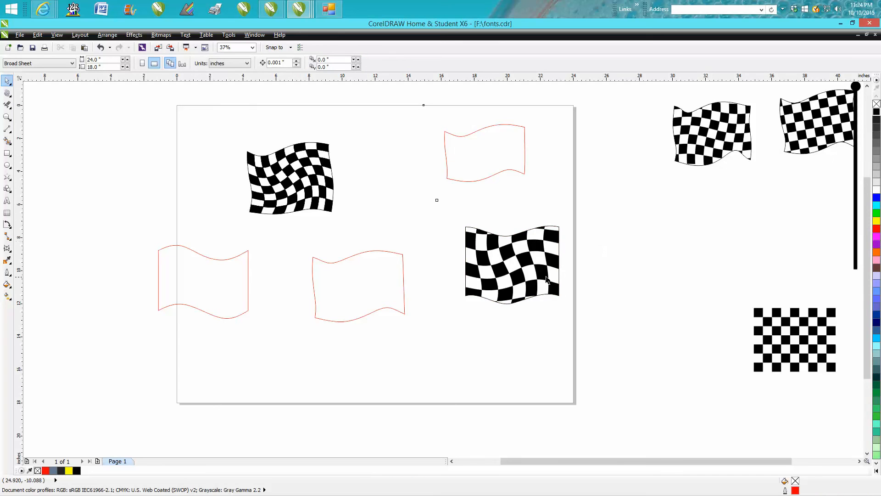
Drag the checkered flag rightward off the page beside the flagpole flags.
left_click_drag(511, 264, 686, 249)
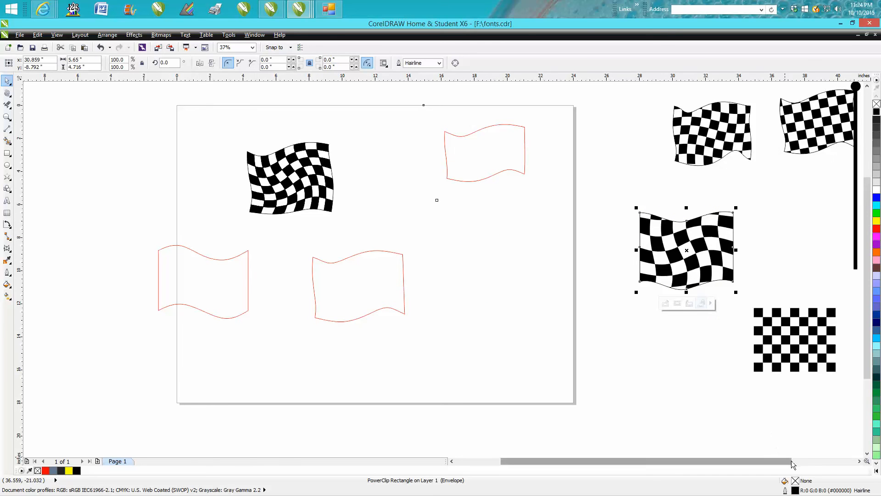
scroll("right", 3)
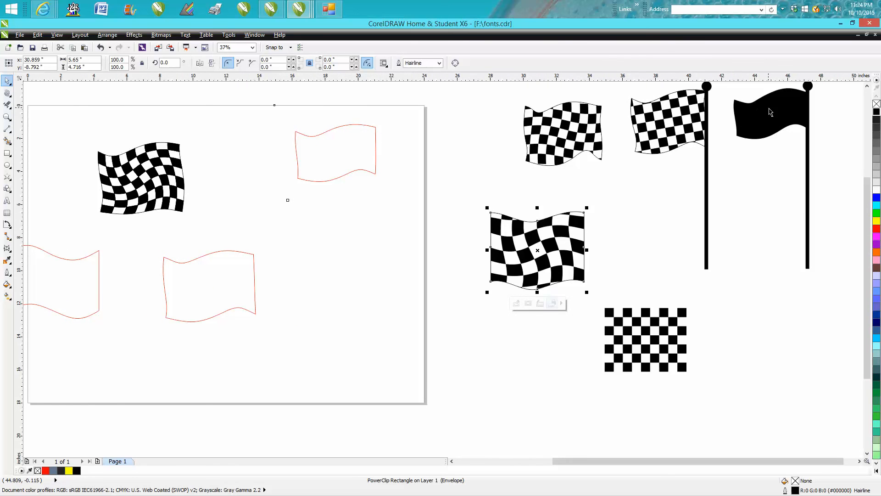
mouse_move(775, 118)
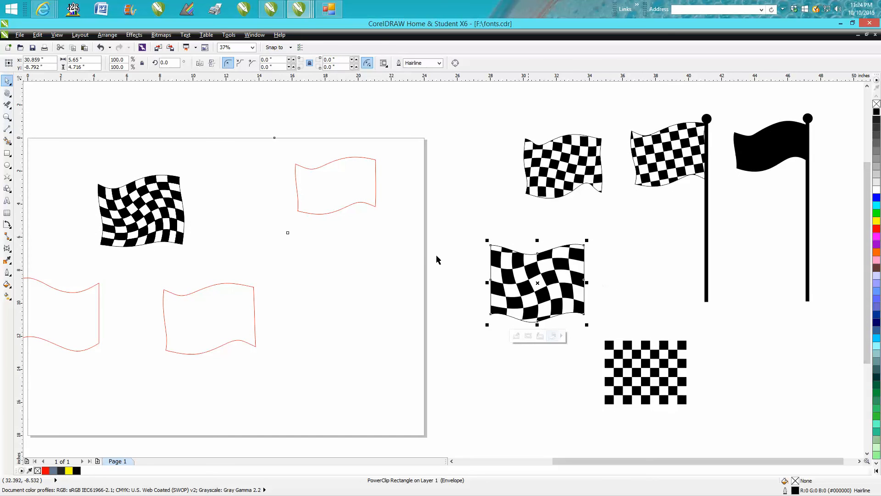
mouse_move(419, 252)
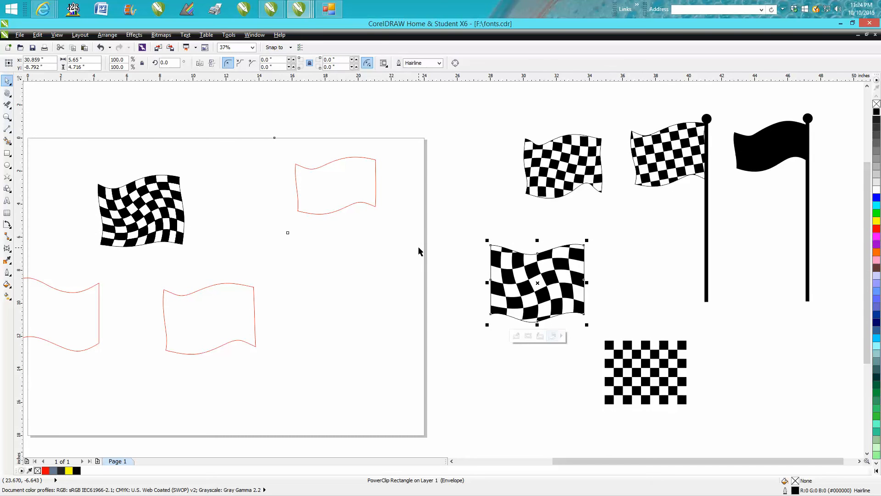